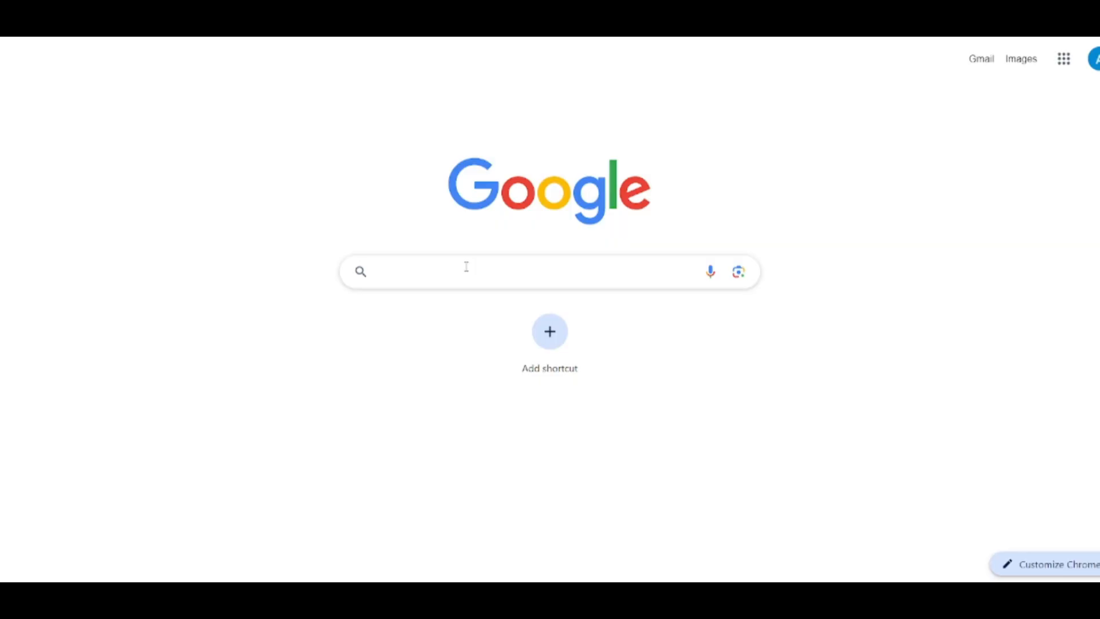
Search Google for 'lensgo ai'.
text(lensgo ai)
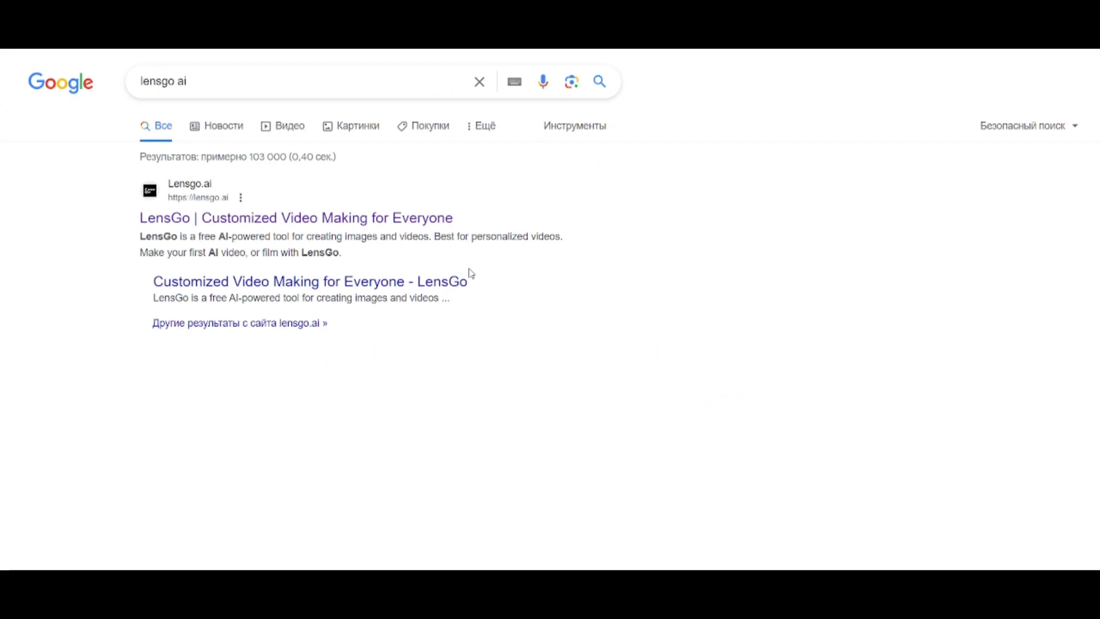
Open the LensGo website, log in, and finish the welcome profile.
click(295, 218)
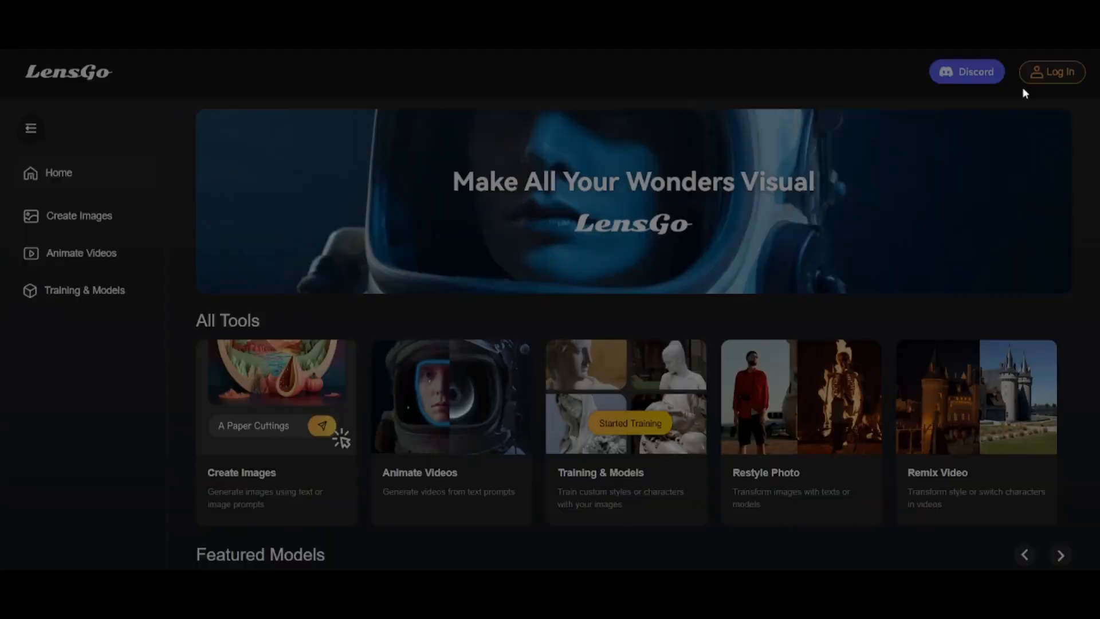
click(1052, 71)
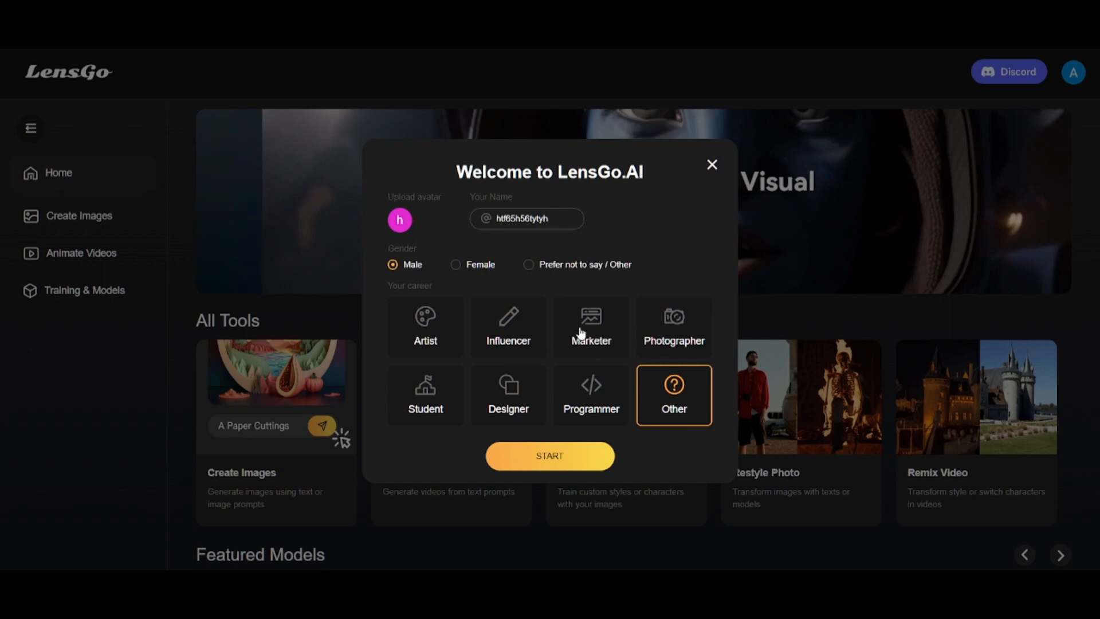
click(549, 455)
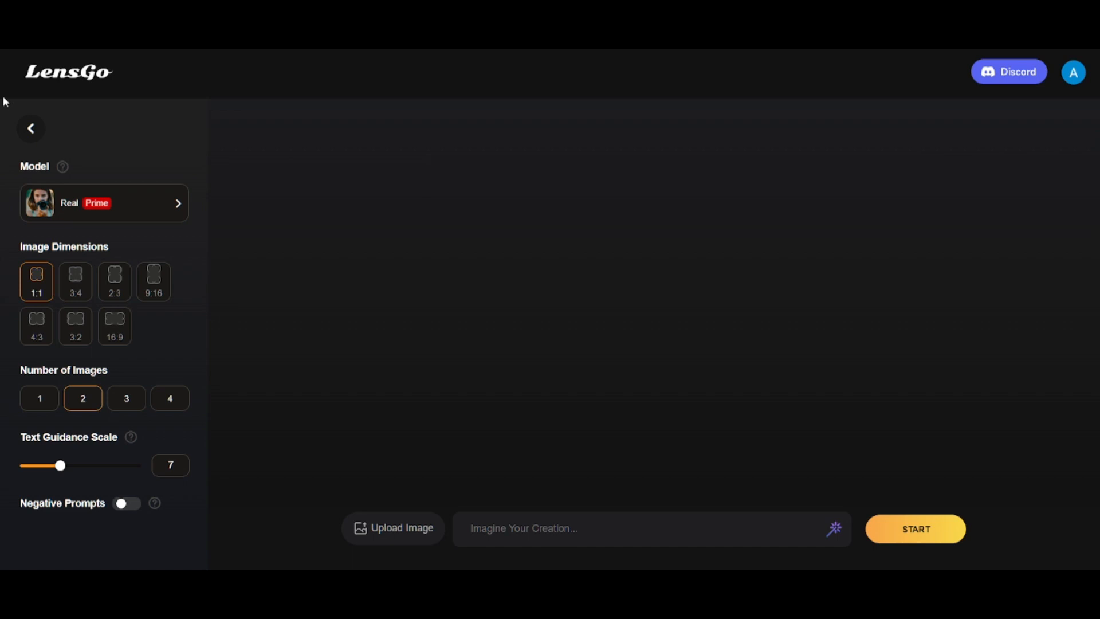
Set 9:16 portrait dimensions and begin uploading a reference image.
click(153, 281)
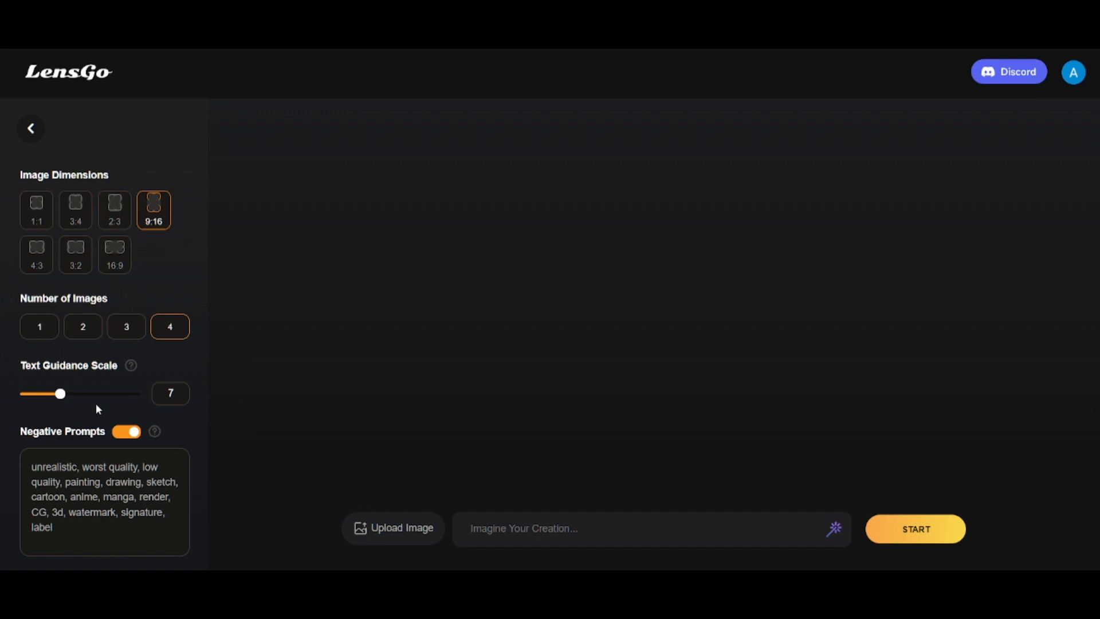
click(915, 528)
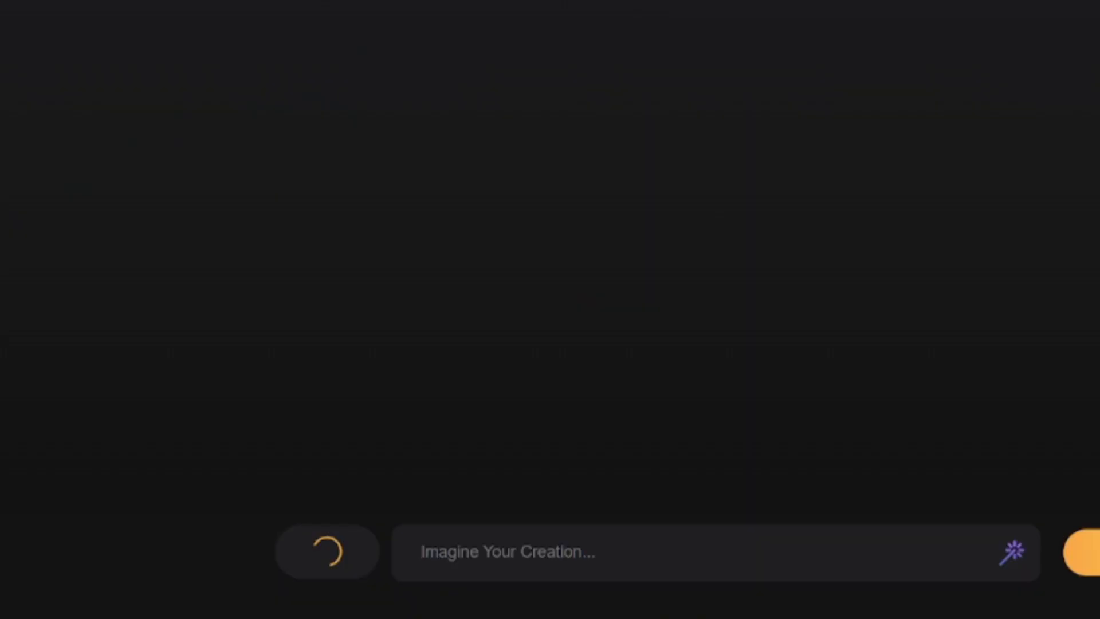
Enter 'surprised guy' as the creation prompt.
text(surprised guy)
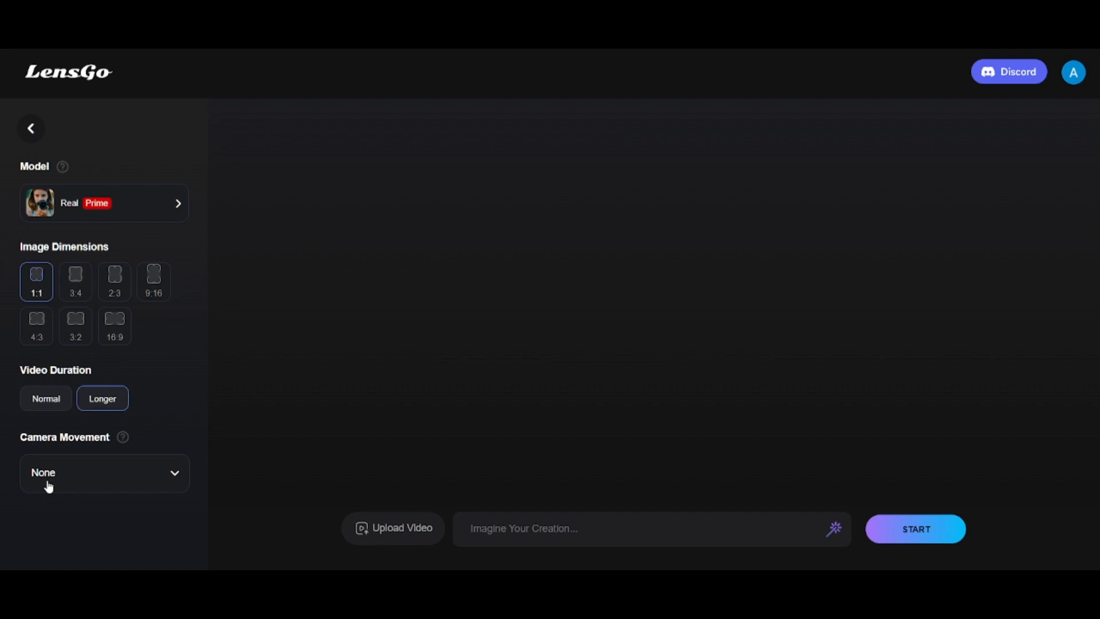
Choose a longer video duration and no camera movement for the video.
click(631, 528)
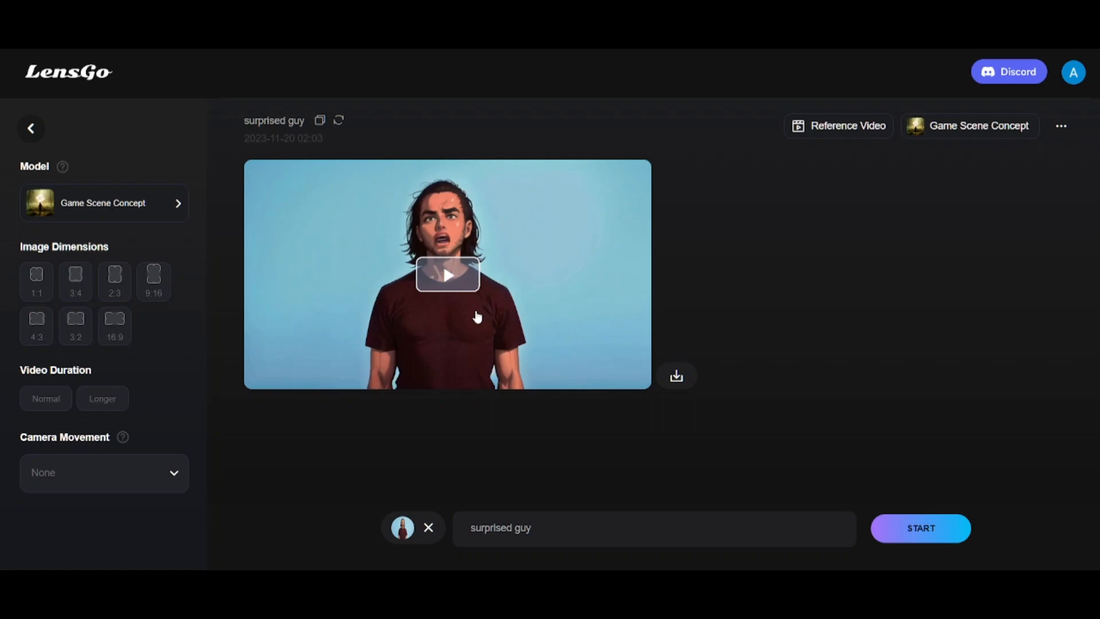
Choose Pixar style as the style model.
click(103, 203)
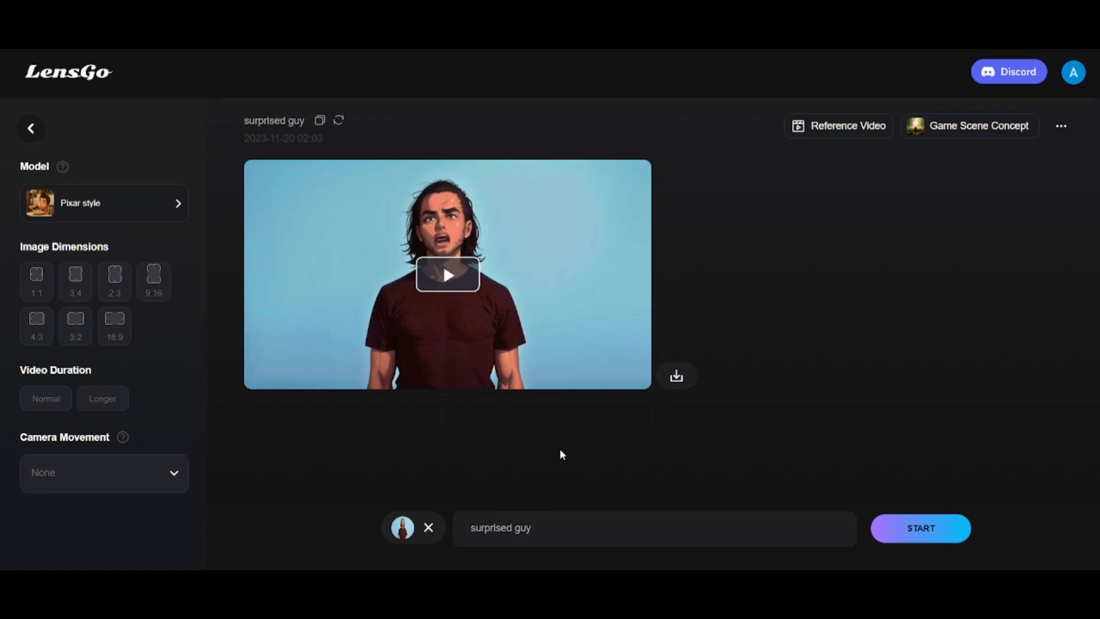